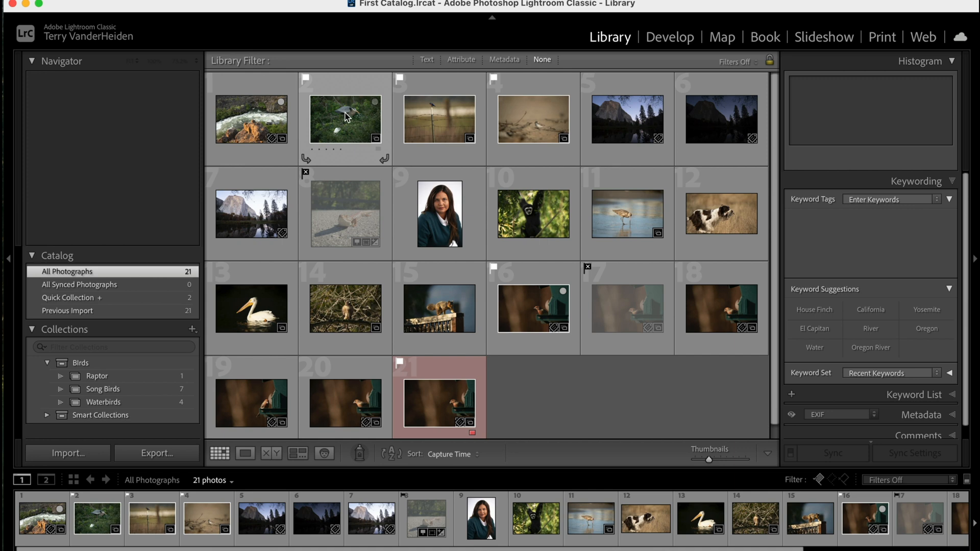
mouse_move(533, 114)
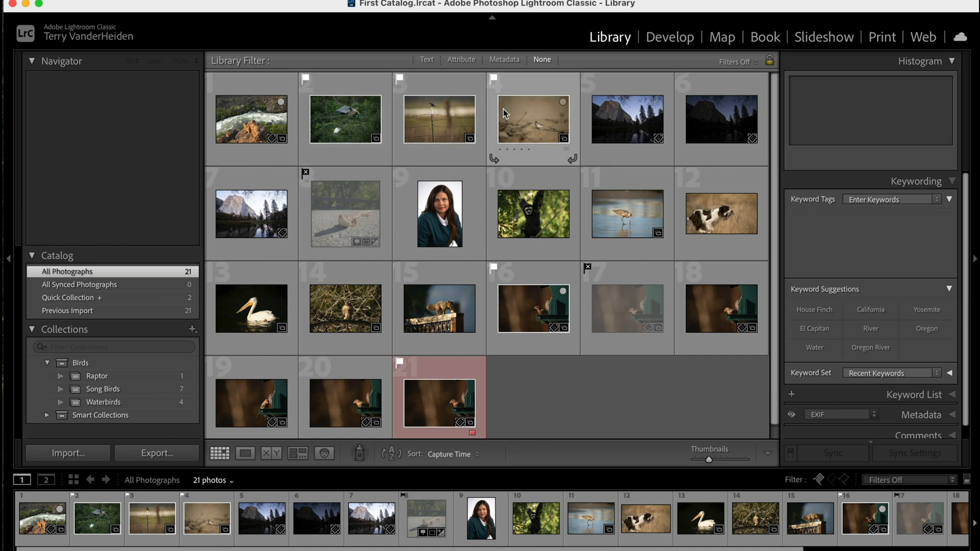
mouse_move(473, 270)
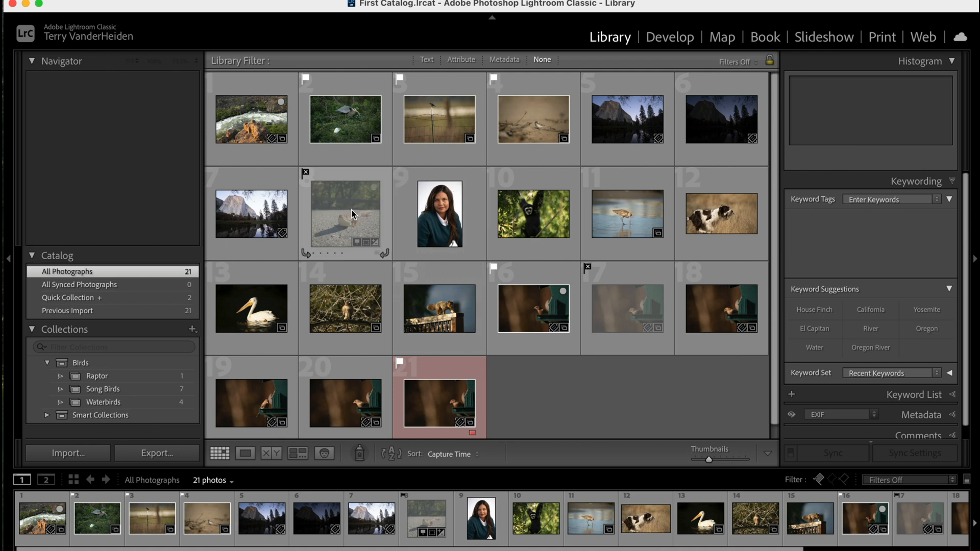
mouse_move(473, 336)
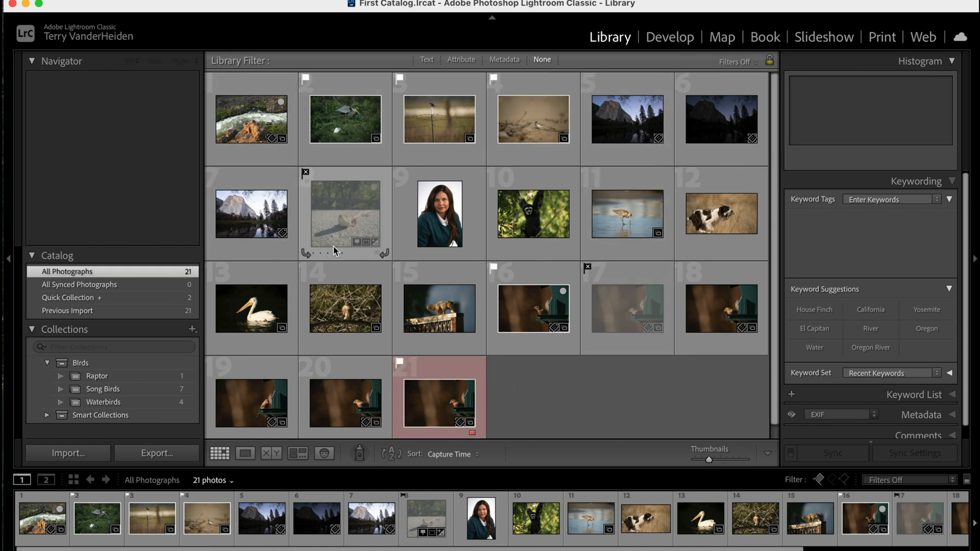
mouse_move(588, 384)
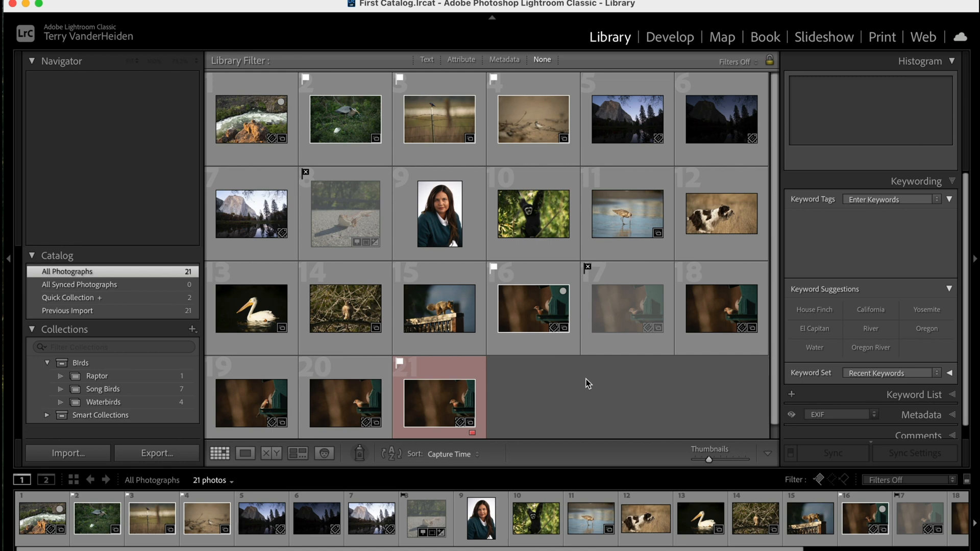
mouse_move(524, 286)
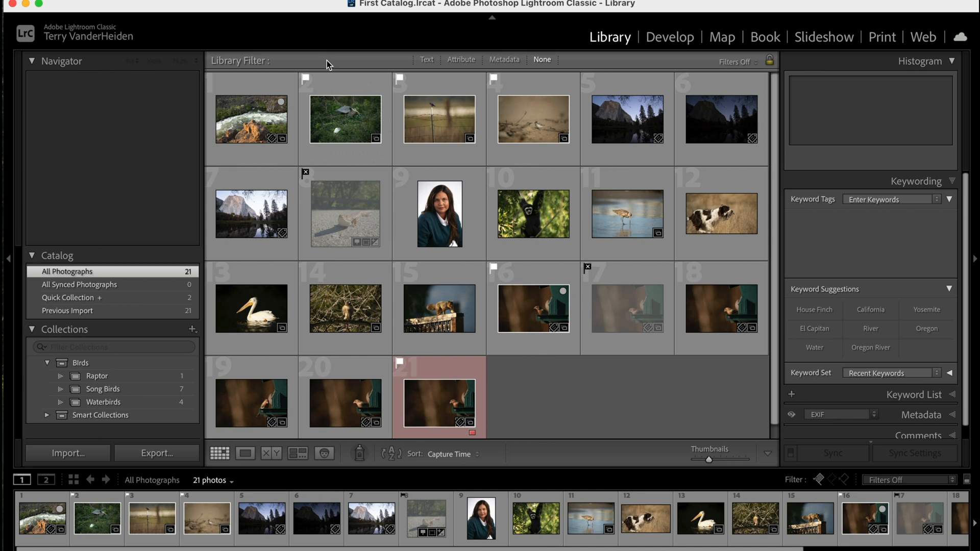
mouse_move(92, 253)
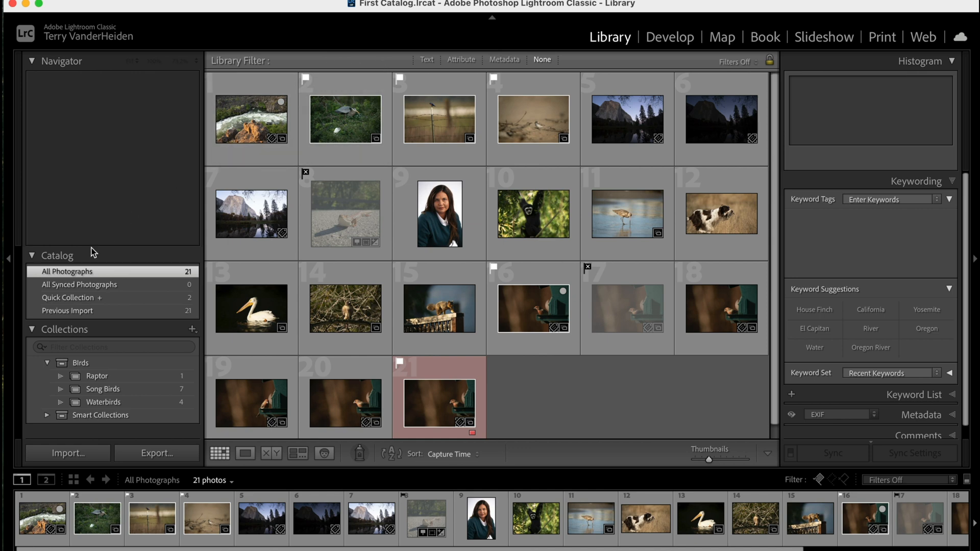
mouse_move(162, 278)
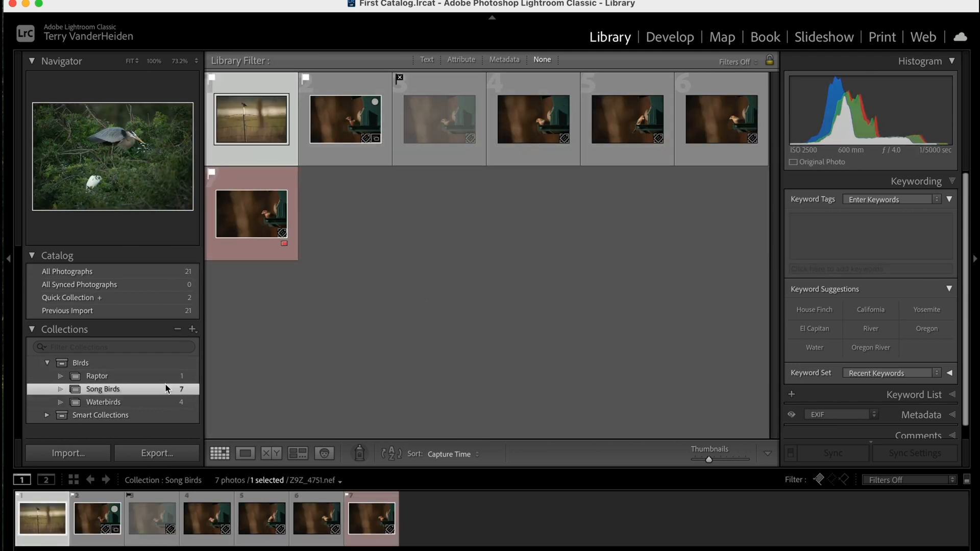
Step: Return to All Photographs and enlarge the river rapids photo in Loupe view
left_click(68, 272)
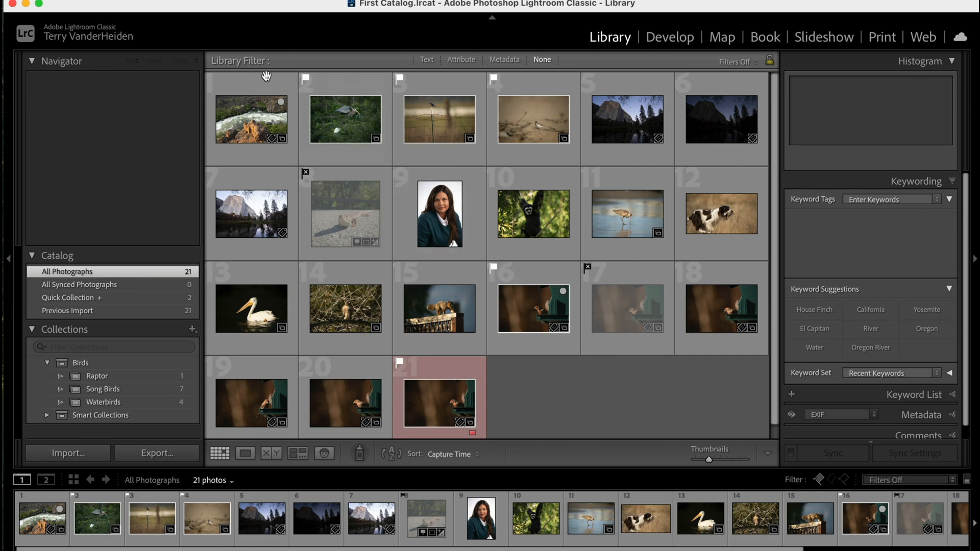
mouse_move(251, 118)
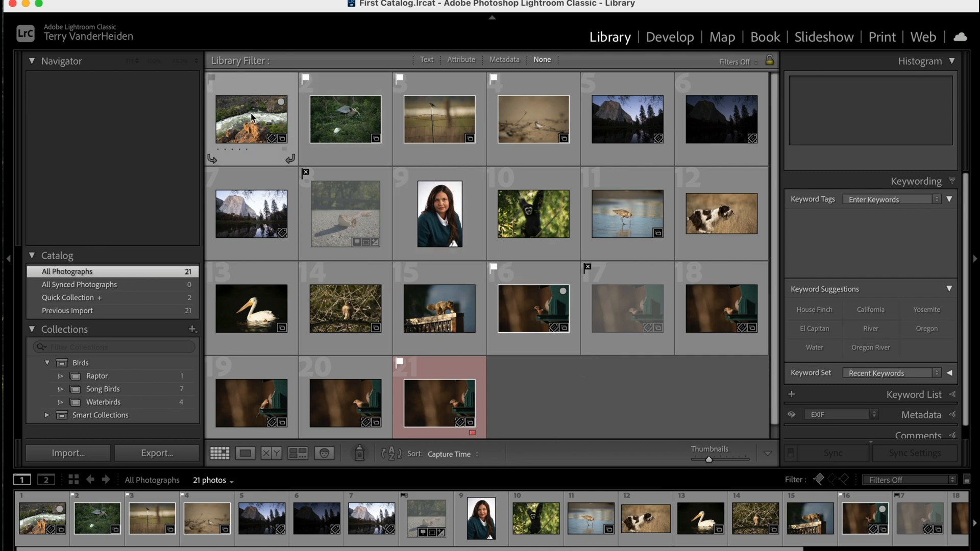
double_click(252, 120)
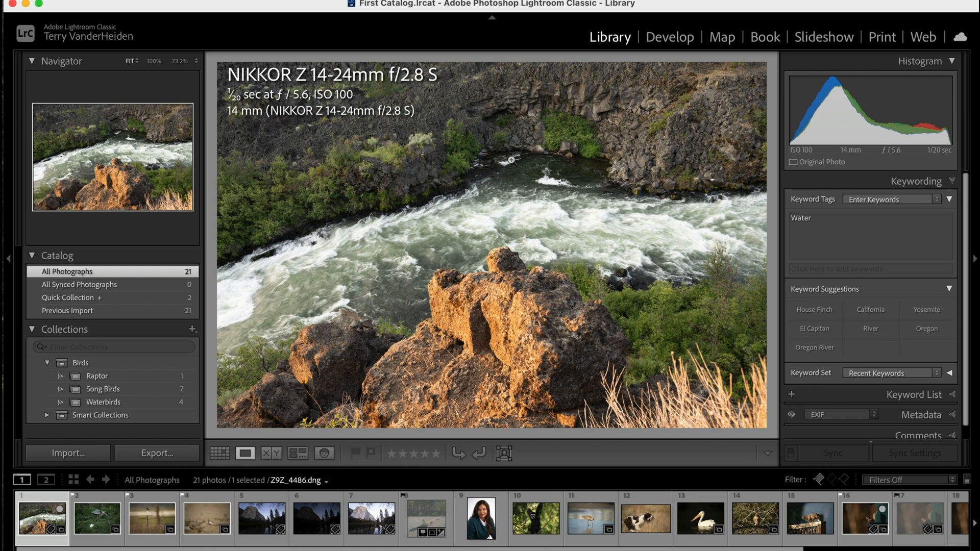
mouse_move(405, 213)
type(", oregon")
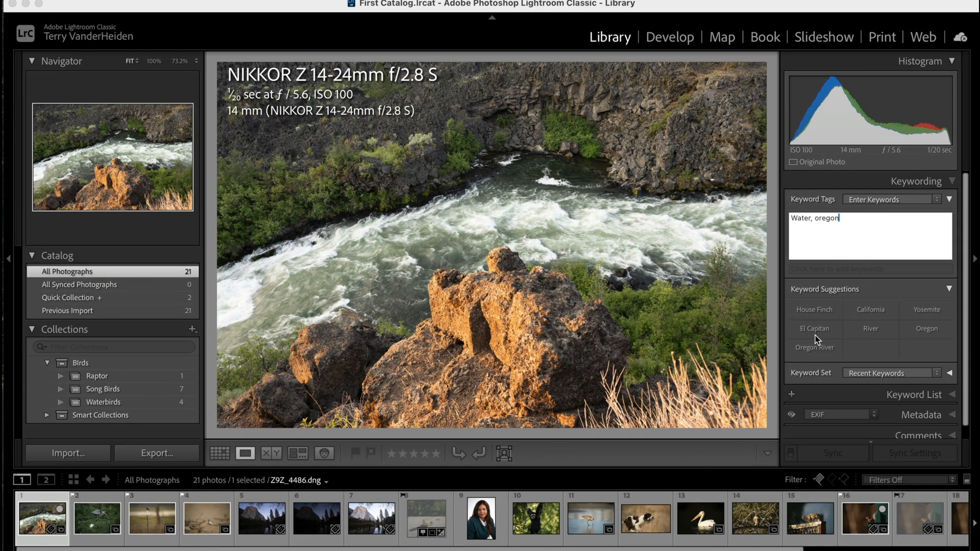
mouse_move(817, 339)
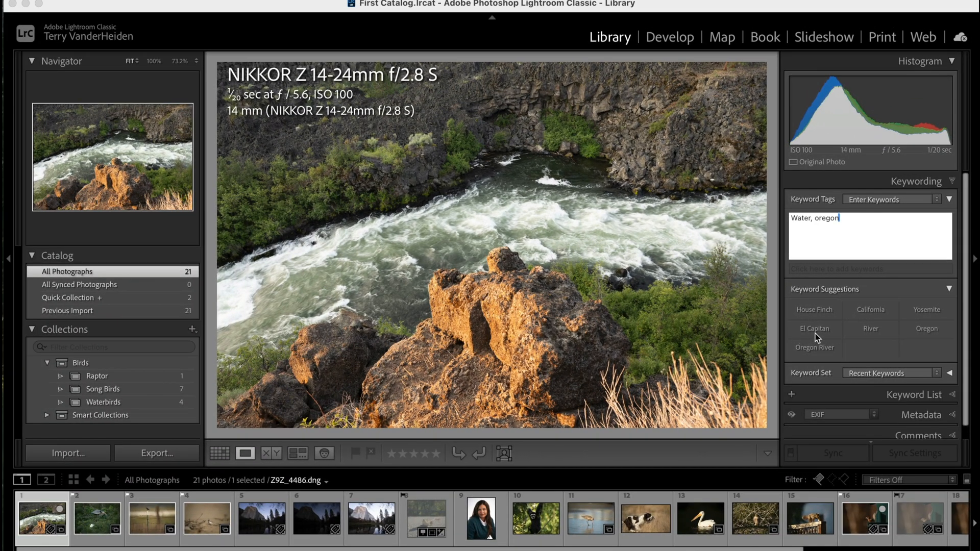
mouse_move(818, 355)
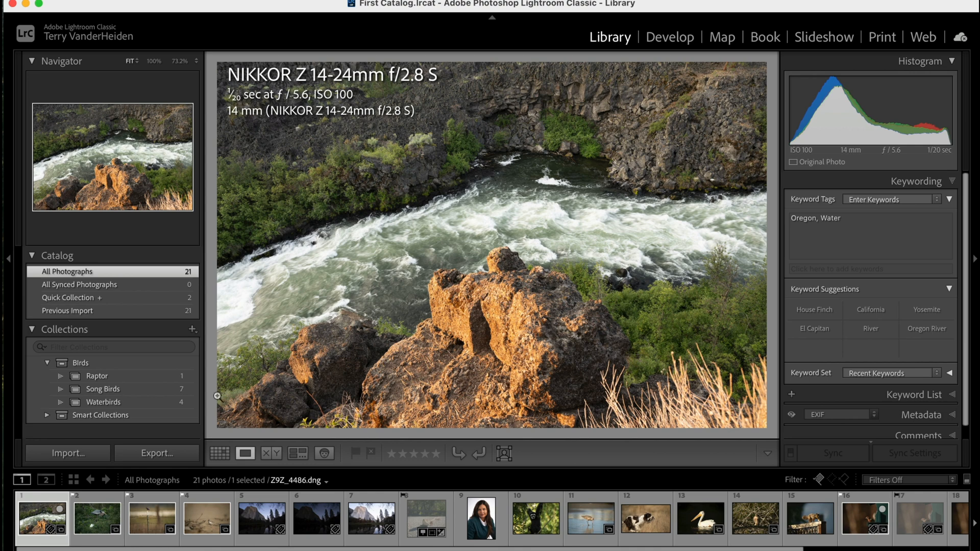
mouse_move(758, 235)
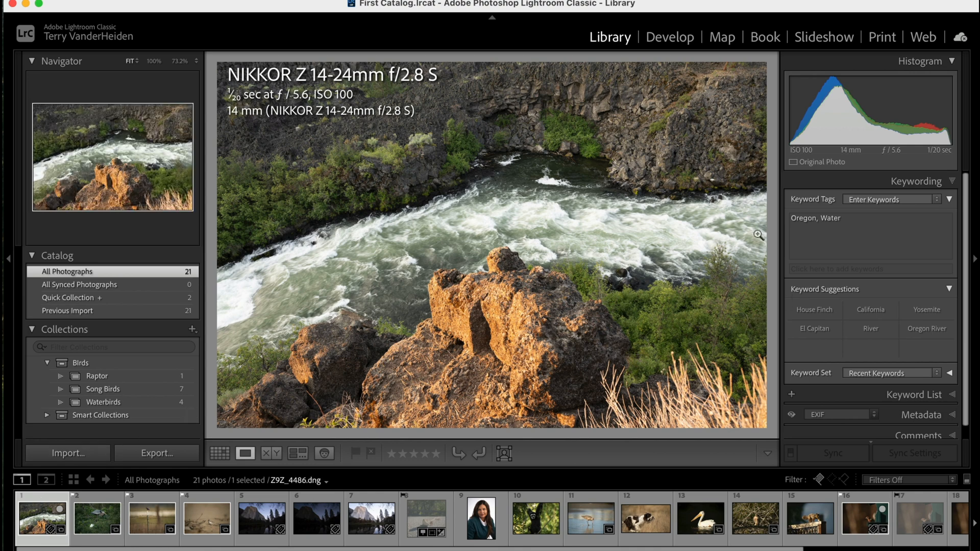
Step: Step through the El Capitan shots in the filmstrip to review the tagged photos
left_click(97, 518)
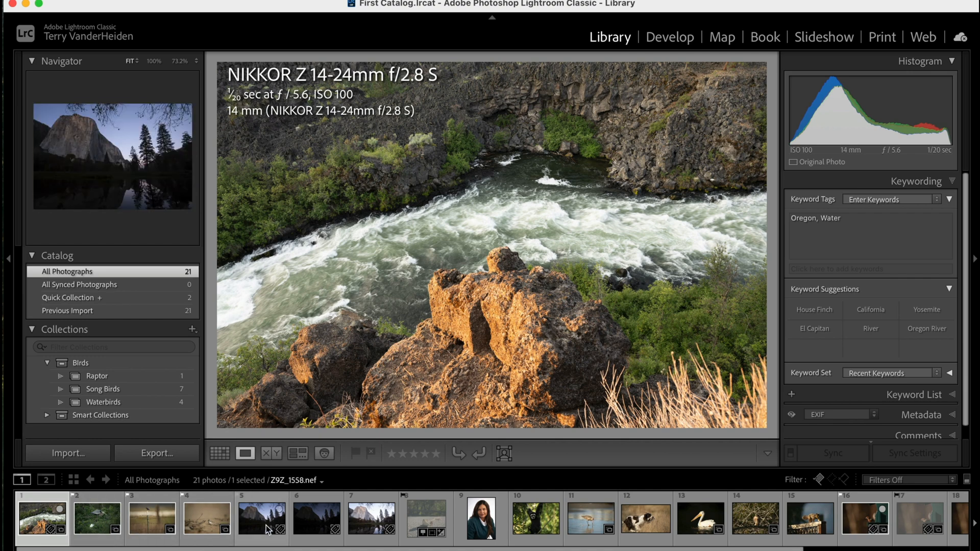
left_click(261, 517)
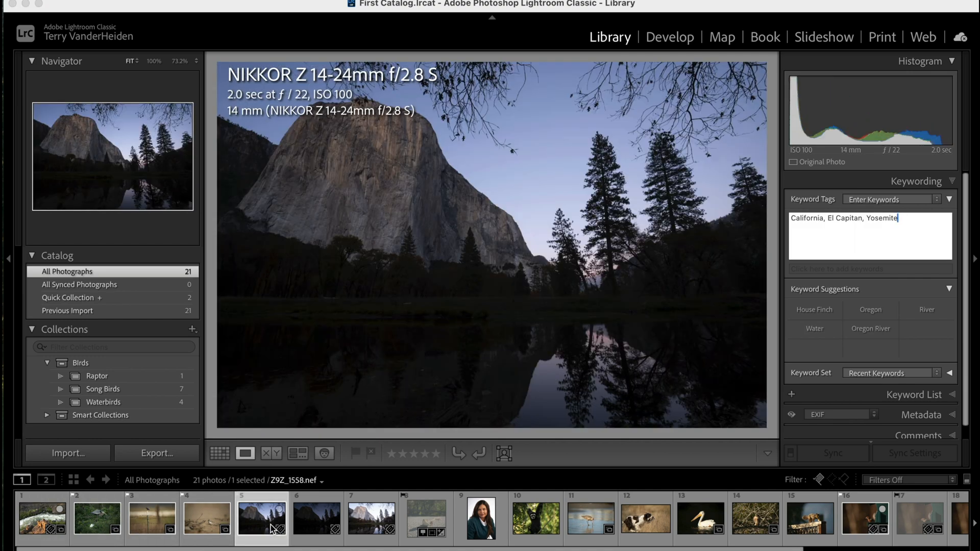
mouse_move(466, 243)
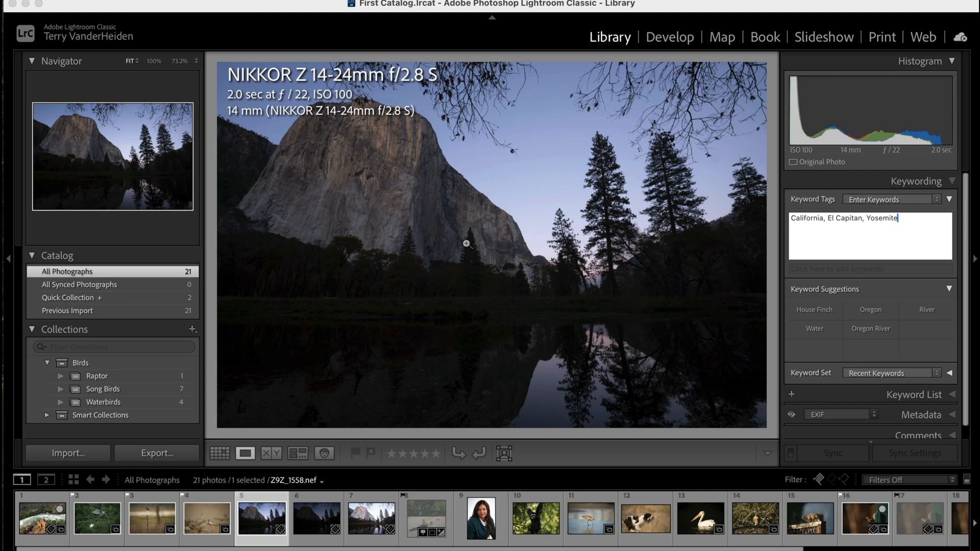
mouse_move(815, 233)
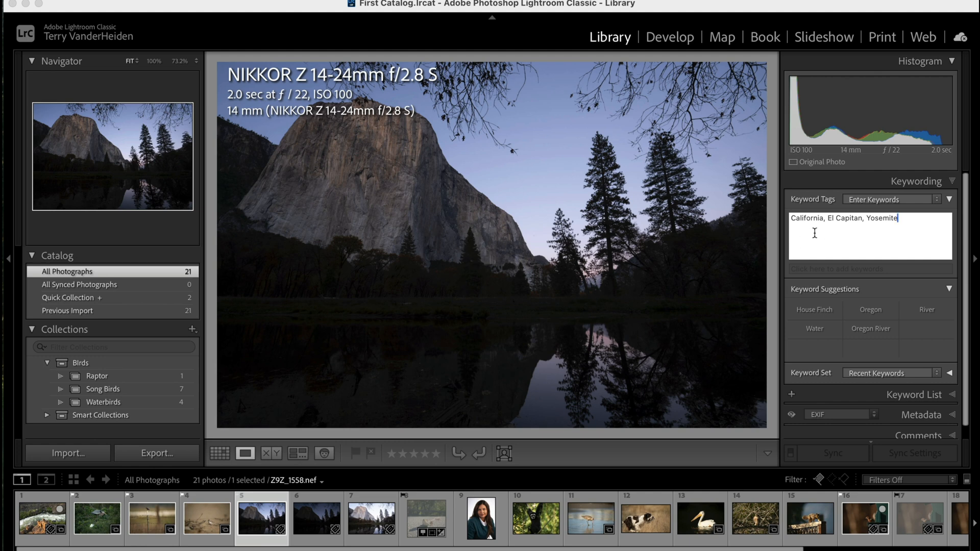
mouse_move(905, 227)
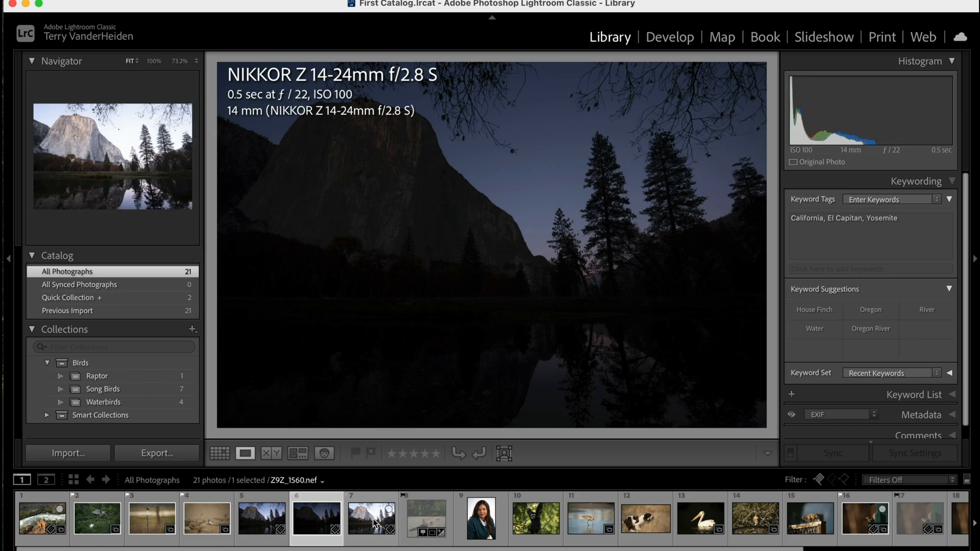
left_click(370, 519)
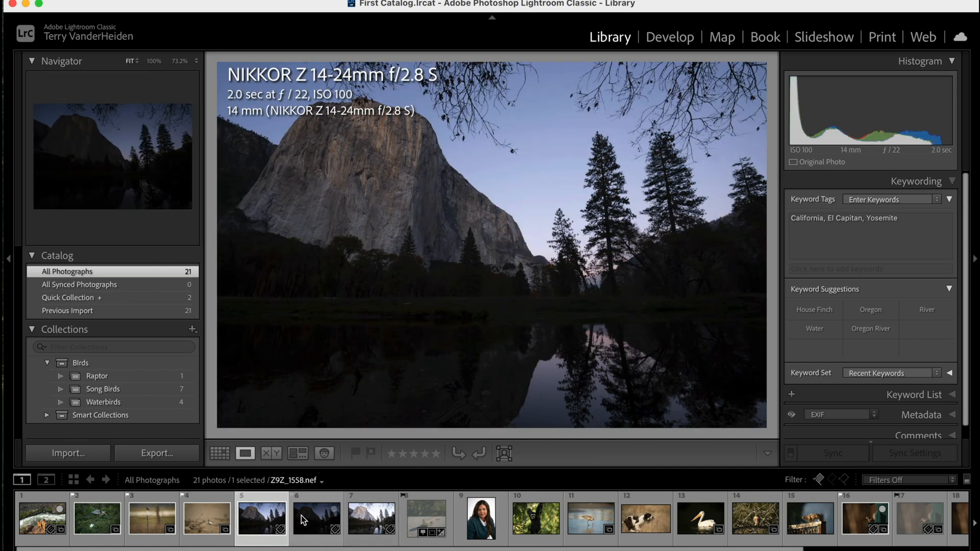
left_click(371, 517)
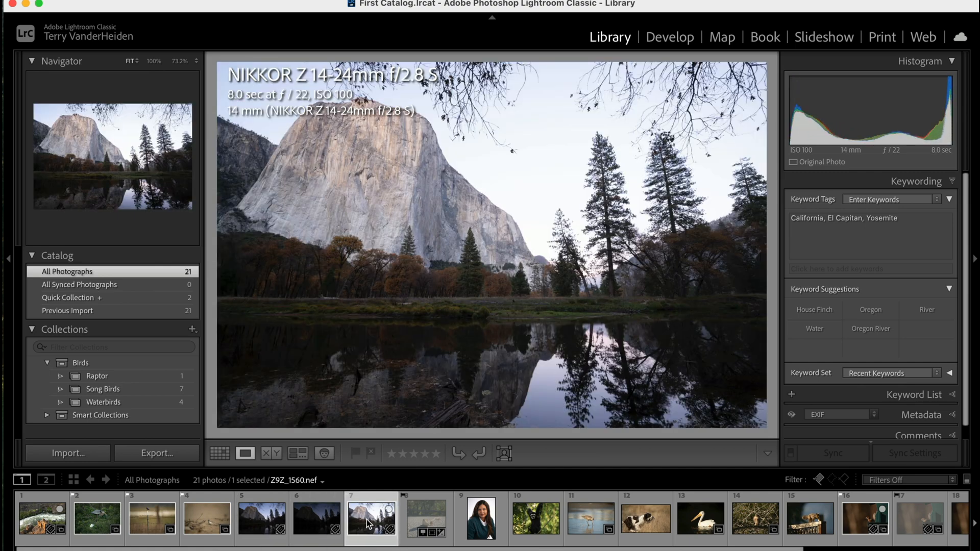
mouse_move(549, 392)
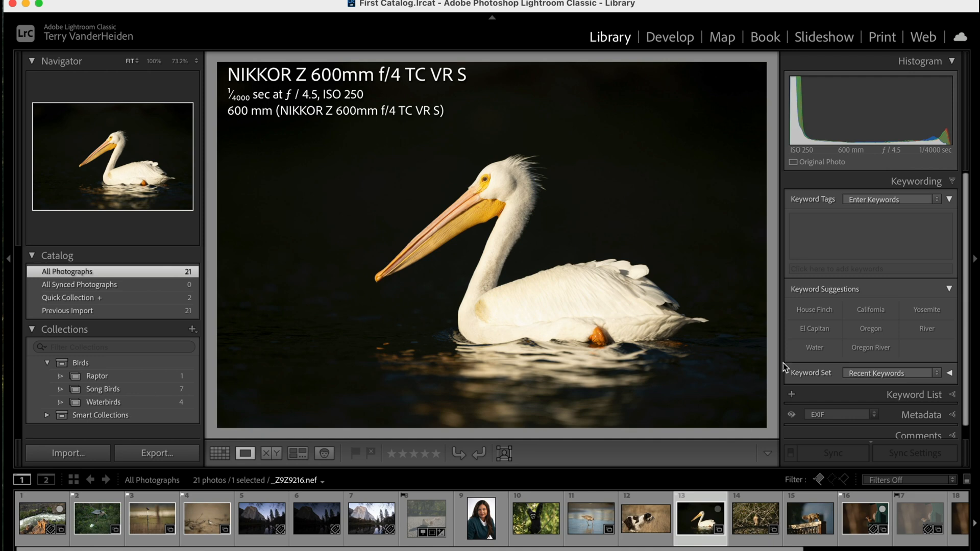
Step: Enter the keywords Pelican, birds and california for the pelican photo, correcting a typo
left_click(869, 236)
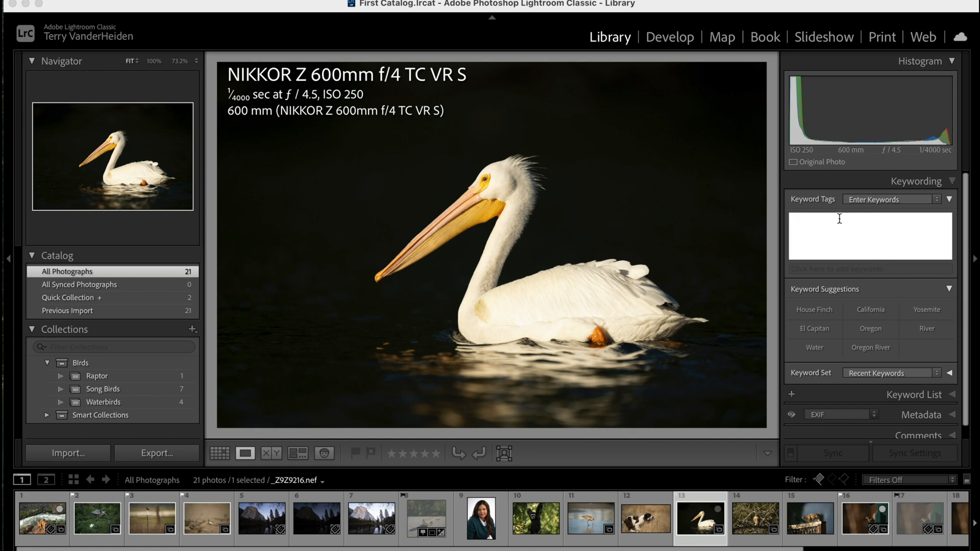
type("Pleid")
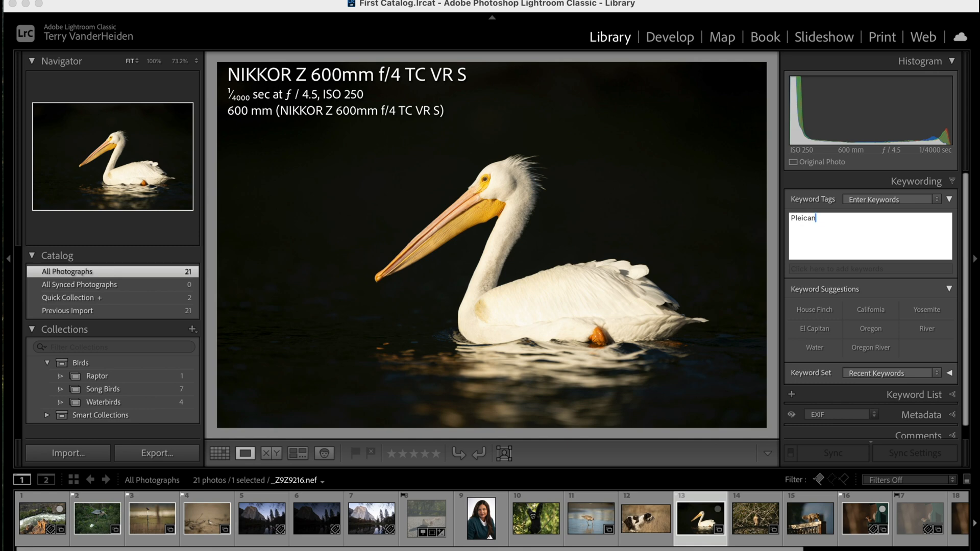
key("backspace")
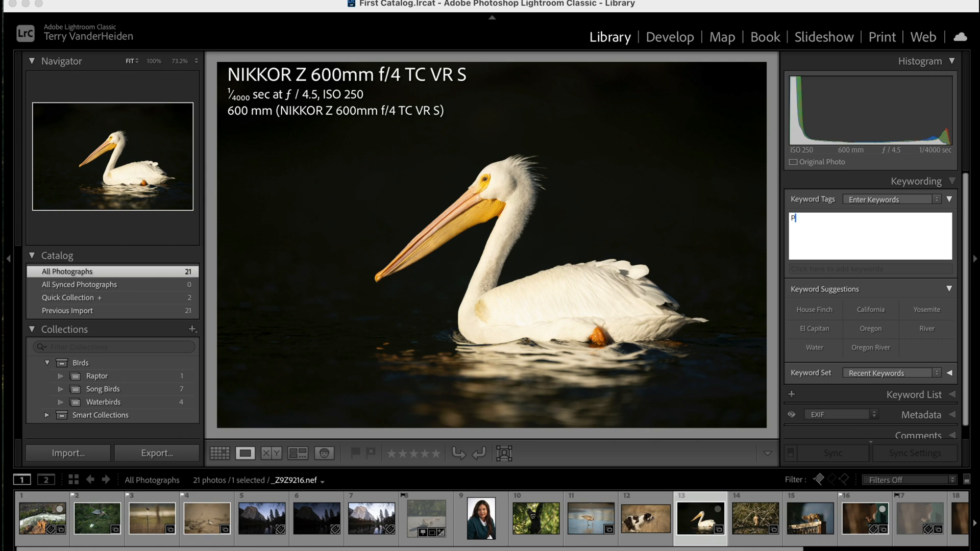
type("elican")
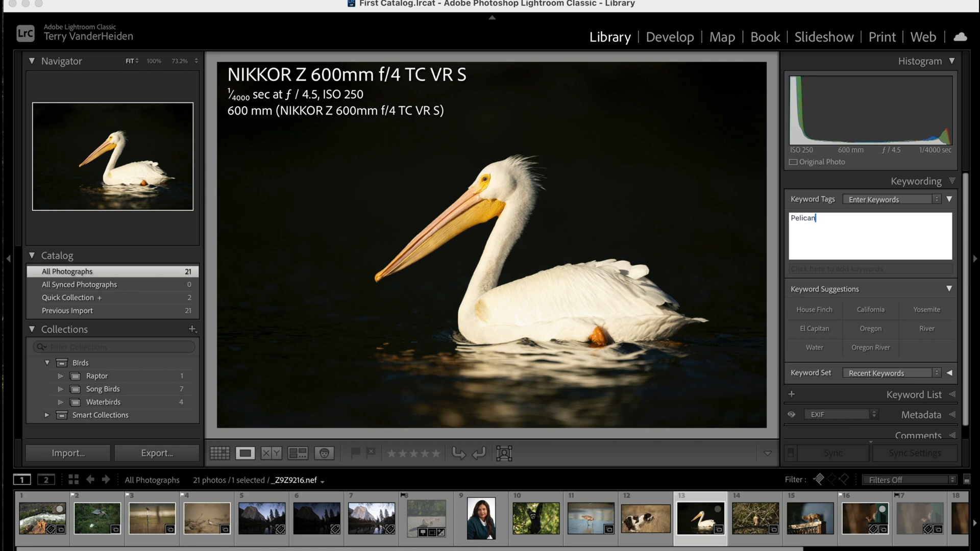
mouse_move(917, 216)
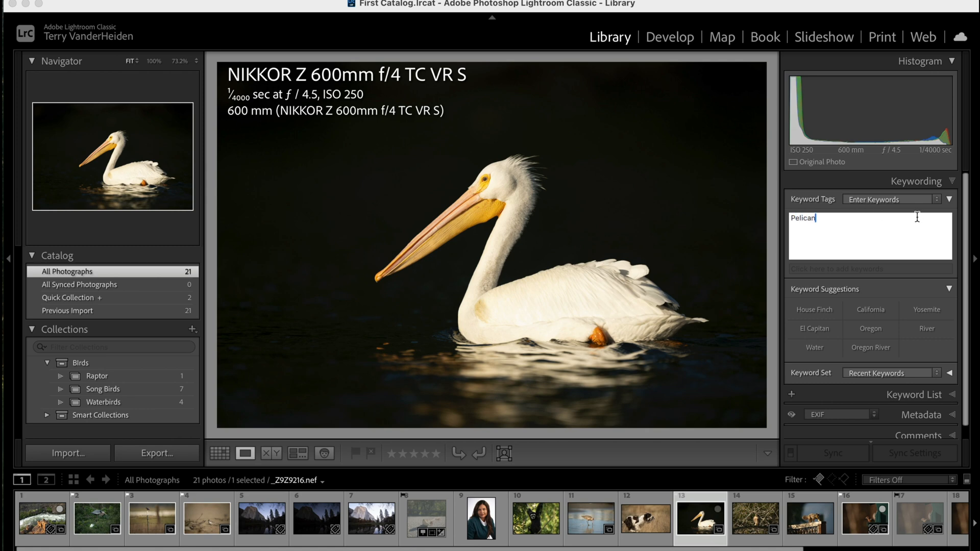
mouse_move(900, 238)
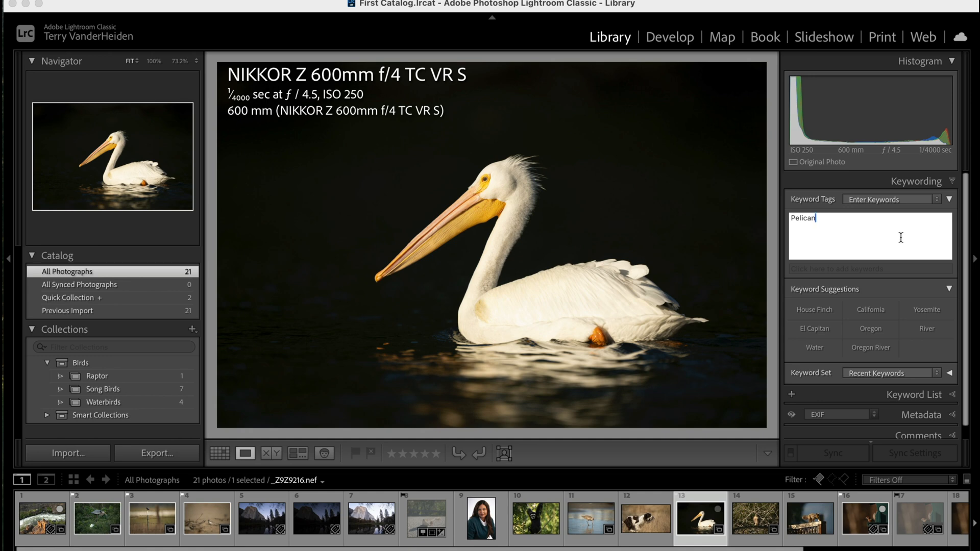
type(", b")
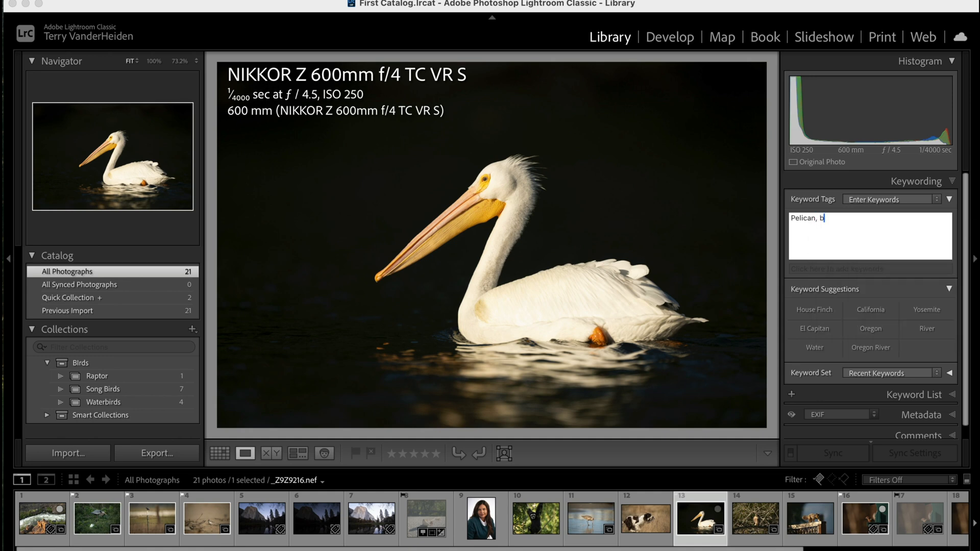
type("ird")
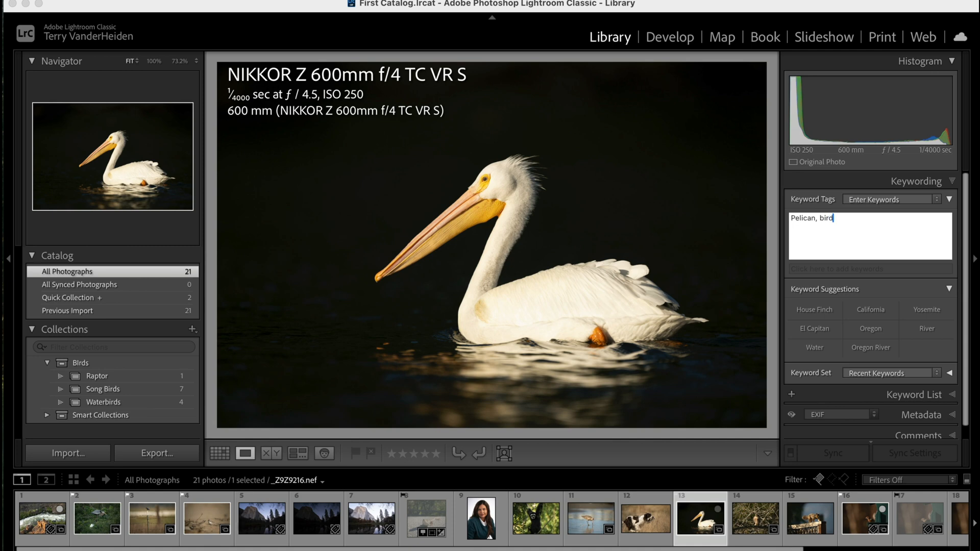
type("Oregon")
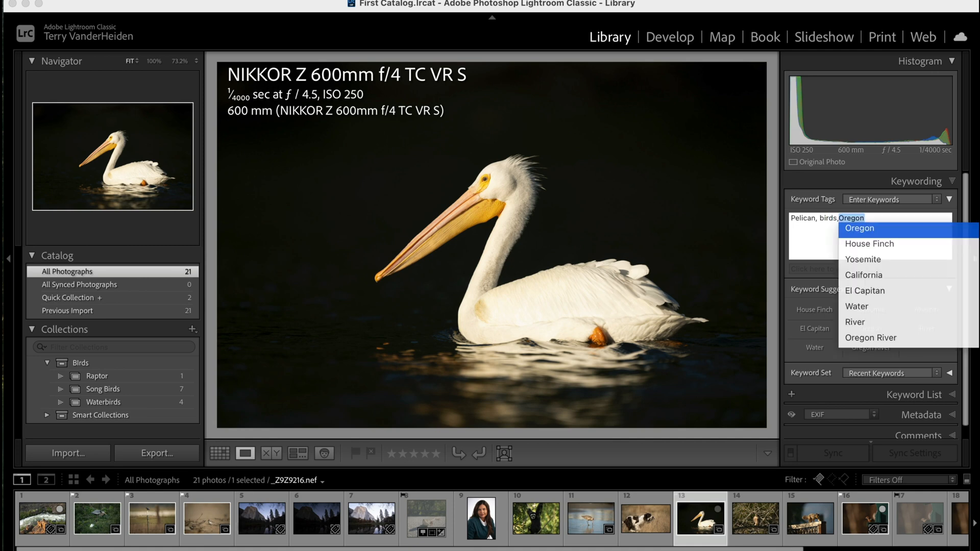
type("california")
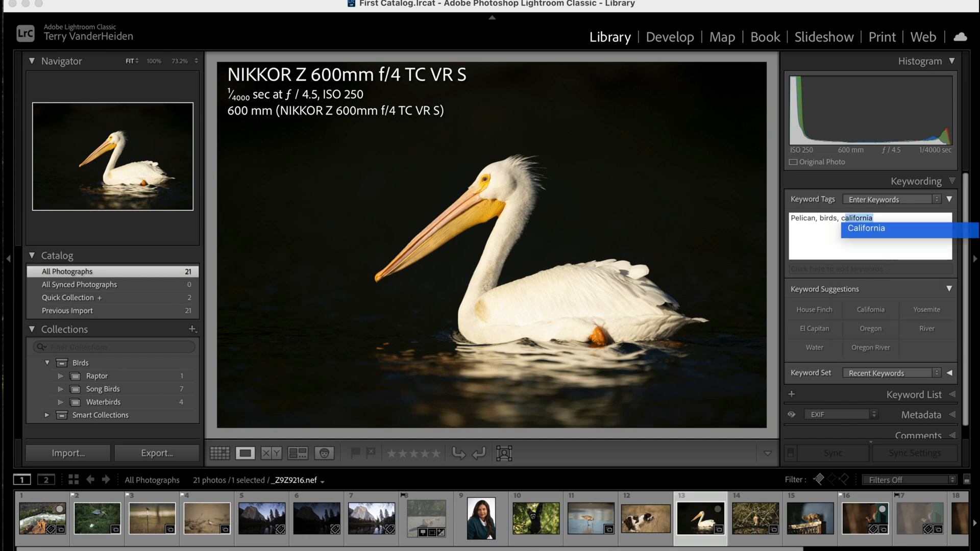
mouse_move(834, 258)
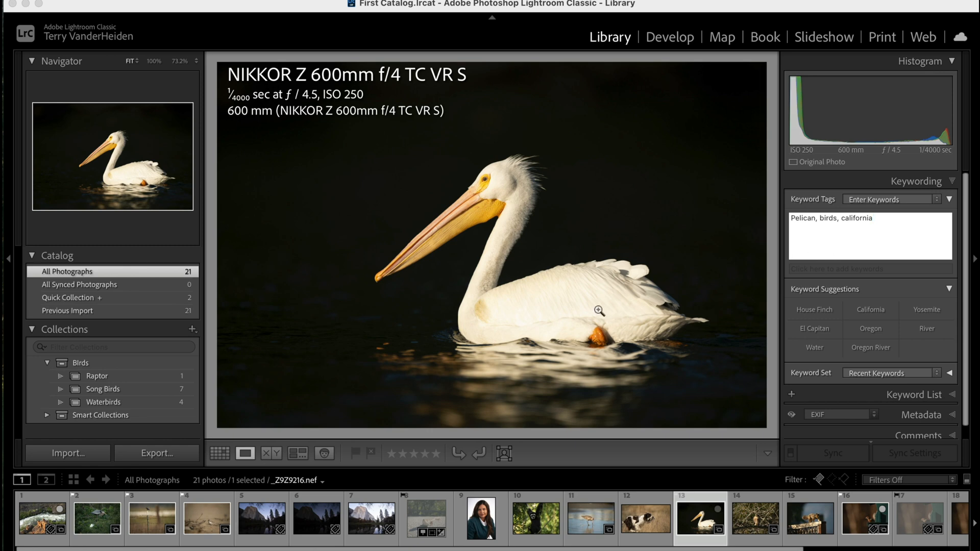
mouse_move(687, 513)
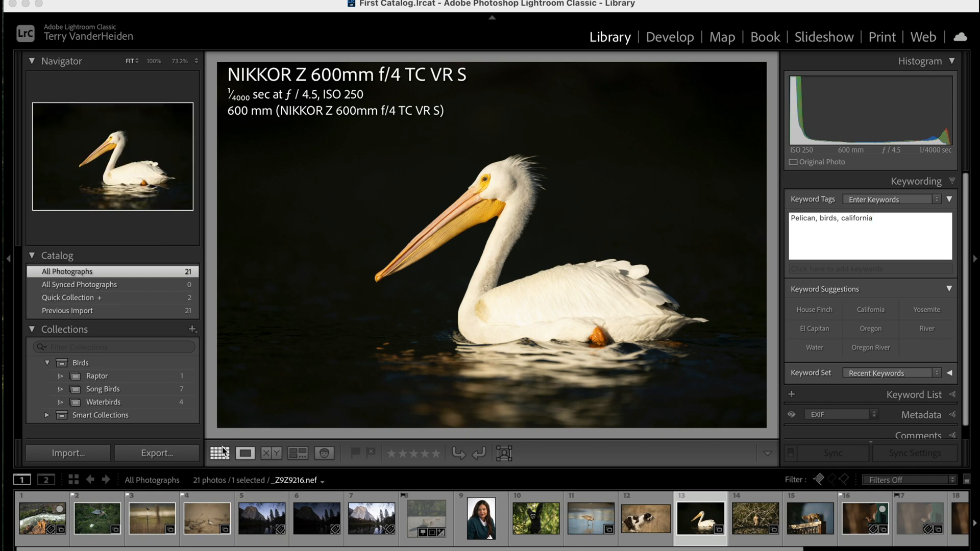
Step: Return to the grid showing all 21 photos as thumbnails
left_click(219, 453)
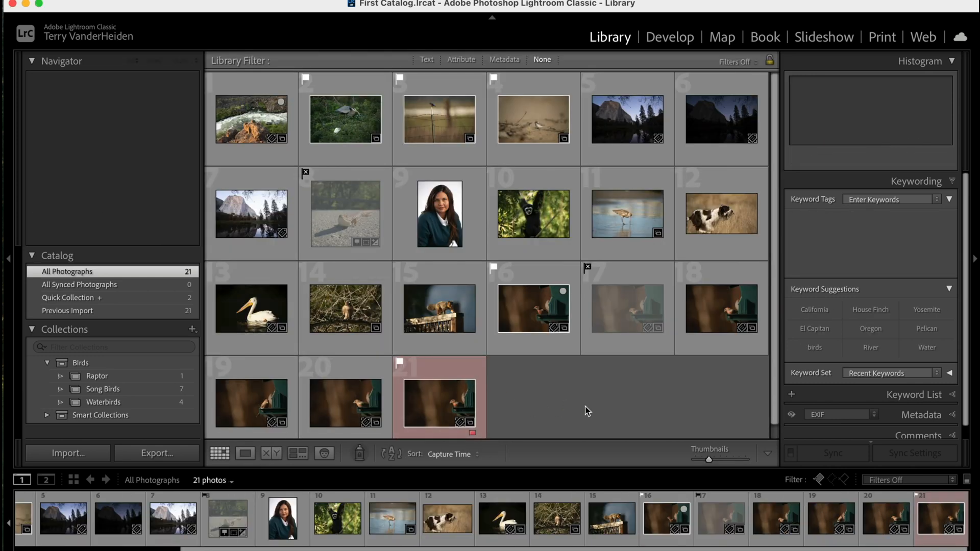